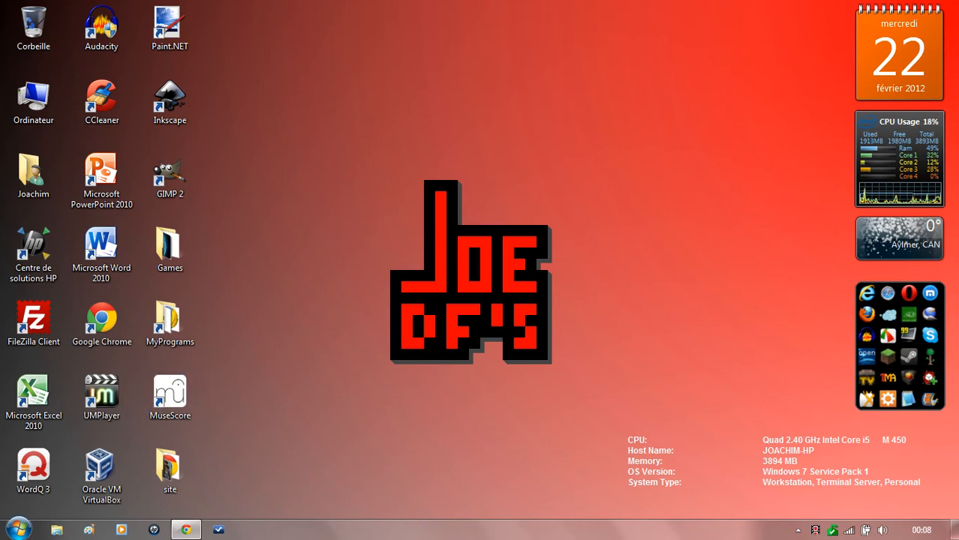
{"action": "mouse_move", "coordinate": [186, 529]}
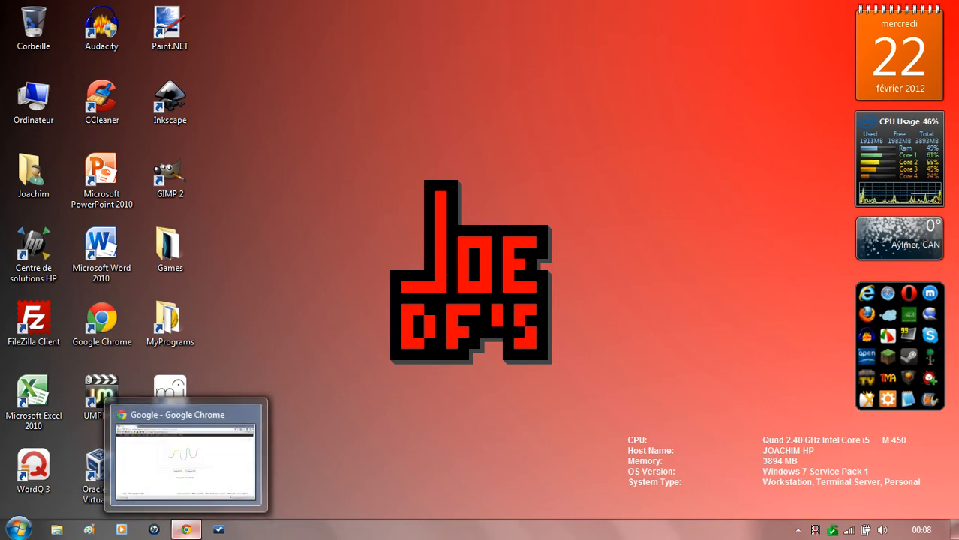
Step: Bring the Google Chrome window with the Google search page to the front
{"action": "left_click", "coordinate": [186, 455]}
{"action": "type", "text": "how to g"}
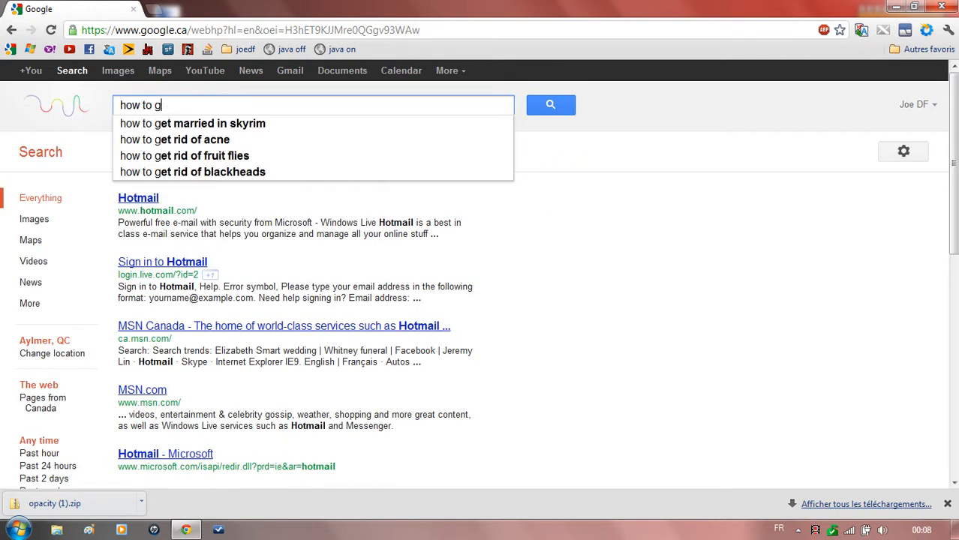
Step: Search Google for 'how to geek hotkey transparent window'
{"action": "type", "text": "eek hotkey"}
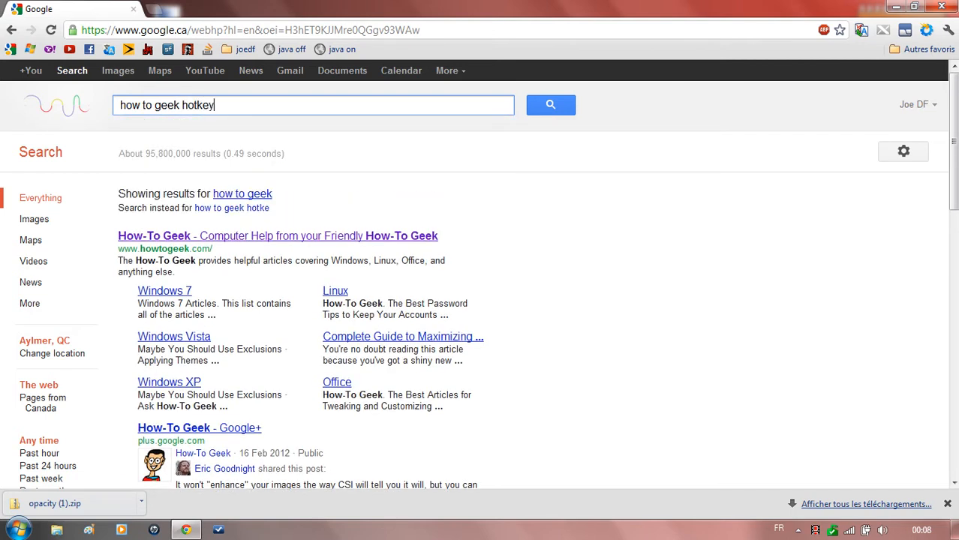
{"action": "type", "text": "trans"}
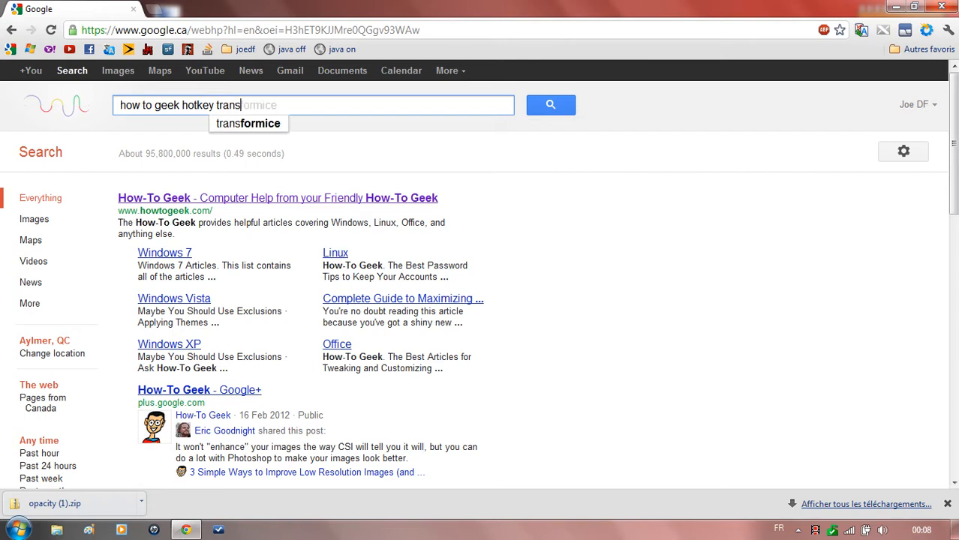
{"action": "type", "text": "parent window"}
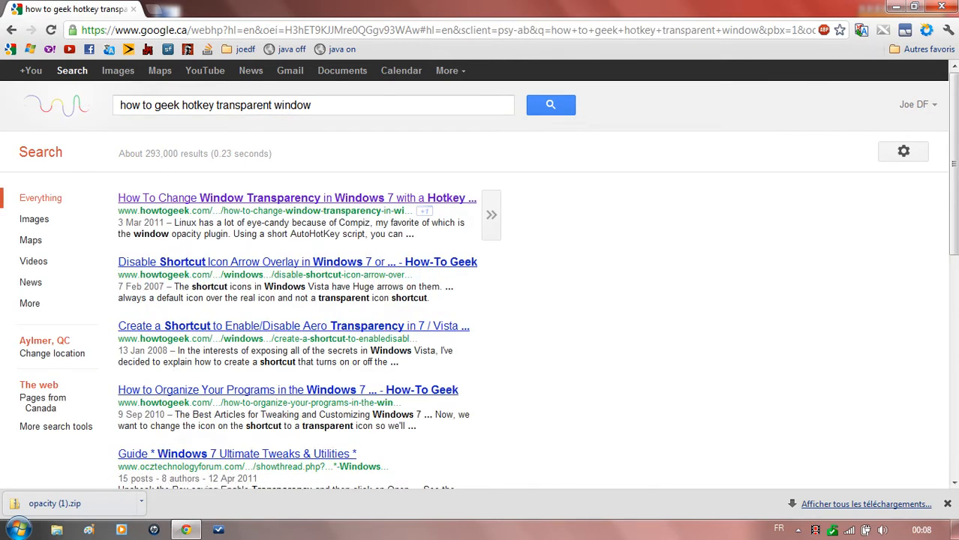
Step: Open 'How To Change Window Transparency in Windows 7 with a Hotkey' and scroll through it
{"action": "left_click", "coordinate": [296, 197]}
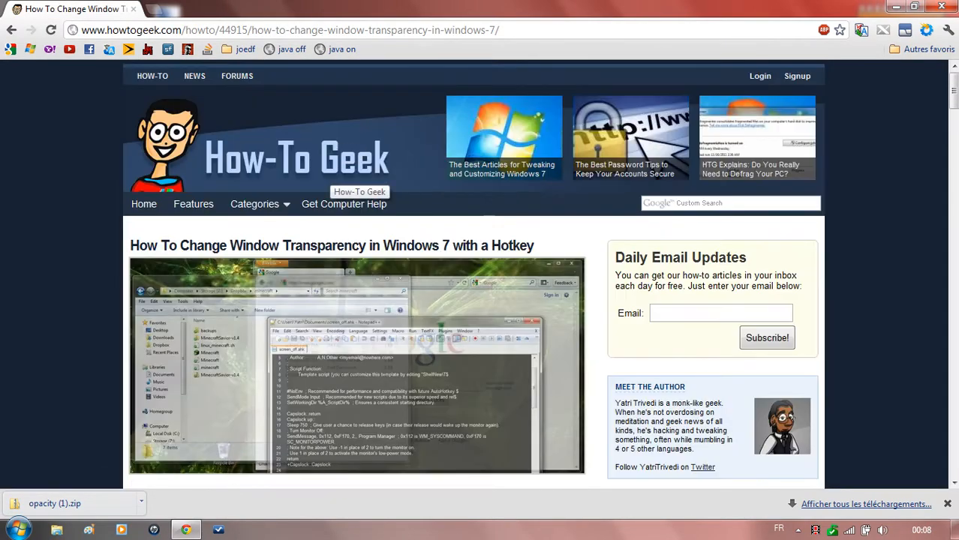
{"action": "scroll", "scroll_direction": "down", "scroll_amount": 3}
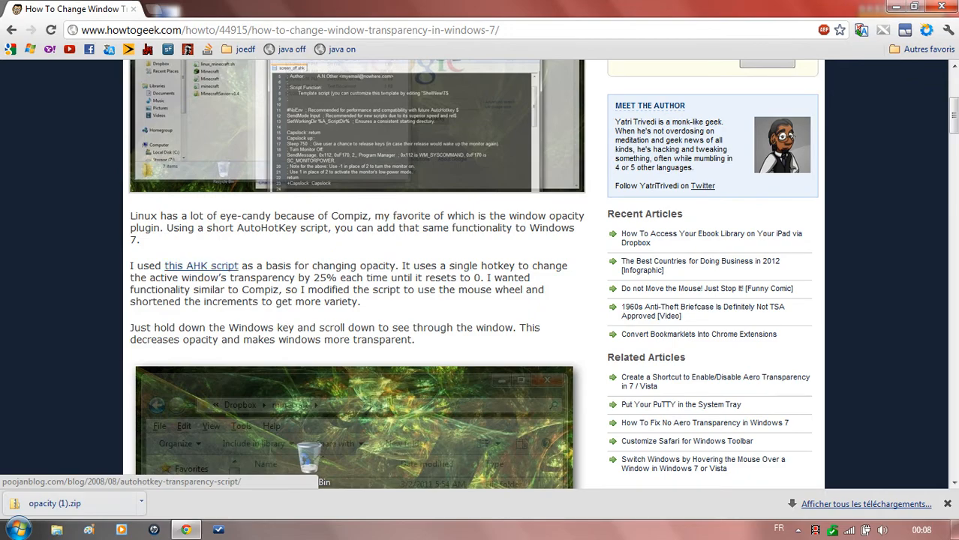
{"action": "scroll", "scroll_direction": "down", "scroll_amount": 3}
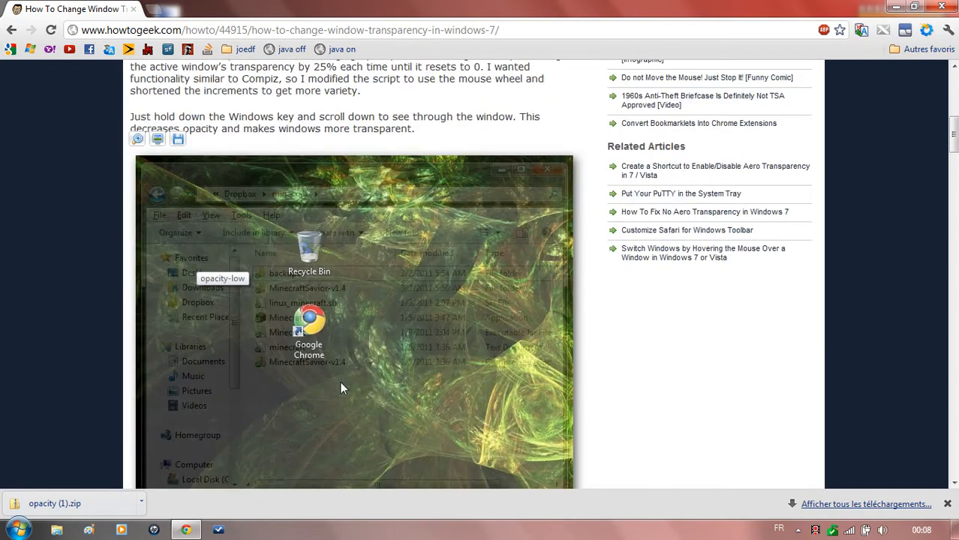
{"action": "scroll", "scroll_direction": "down", "scroll_amount": 3}
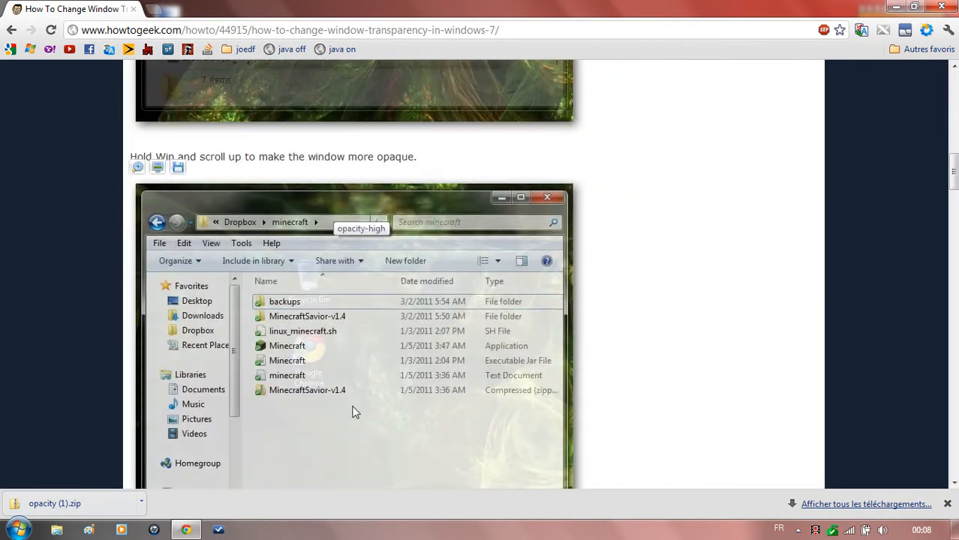
{"action": "scroll", "scroll_direction": "down", "scroll_amount": 3}
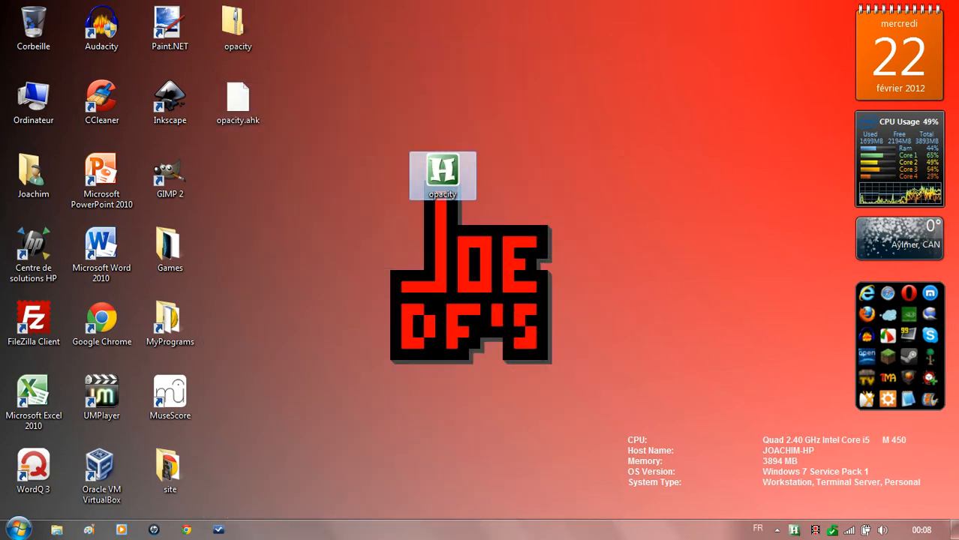
Step: Launch Notepad2 from the Start menu to get a blank untitled window
{"action": "left_click", "coordinate": [11, 529]}
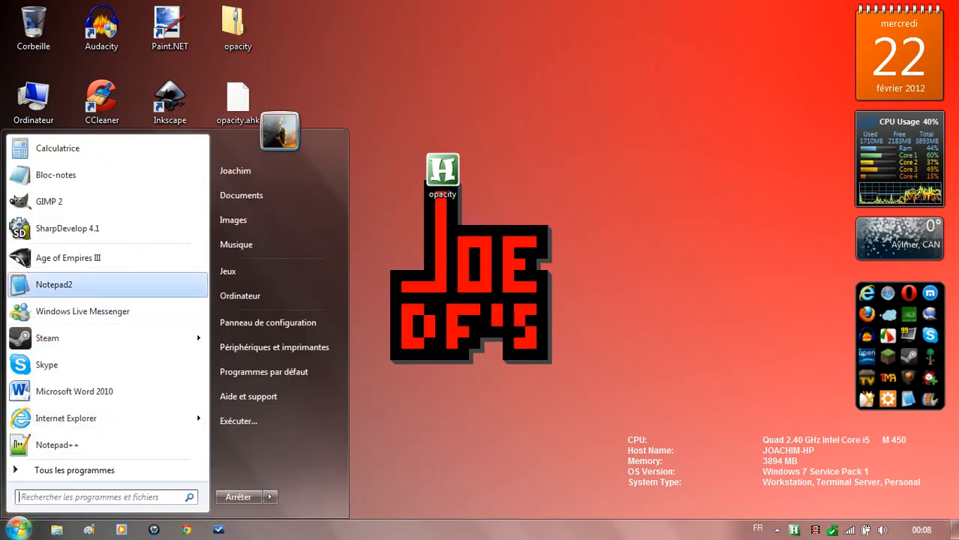
{"action": "left_click", "coordinate": [54, 285]}
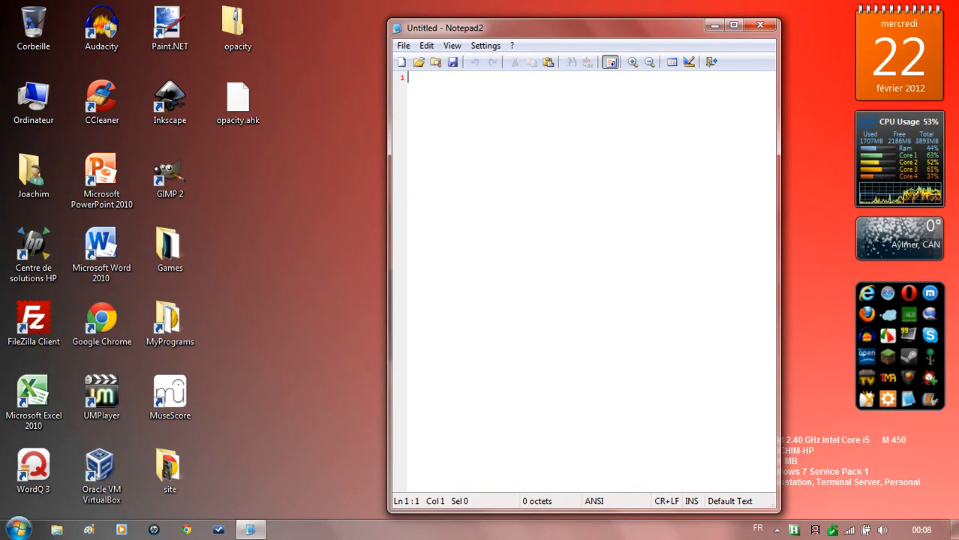